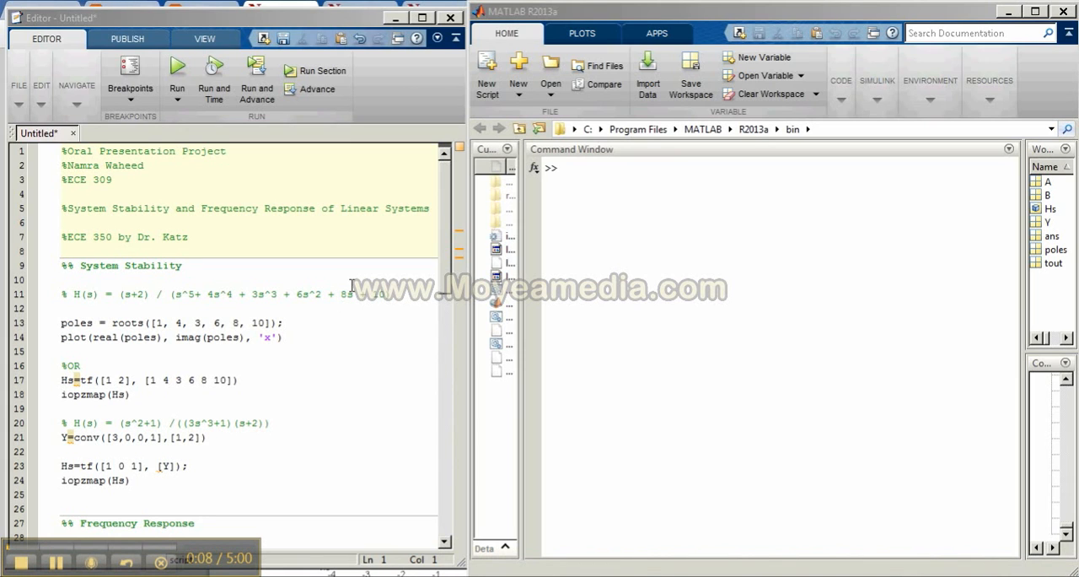
mouse_move(273, 290)
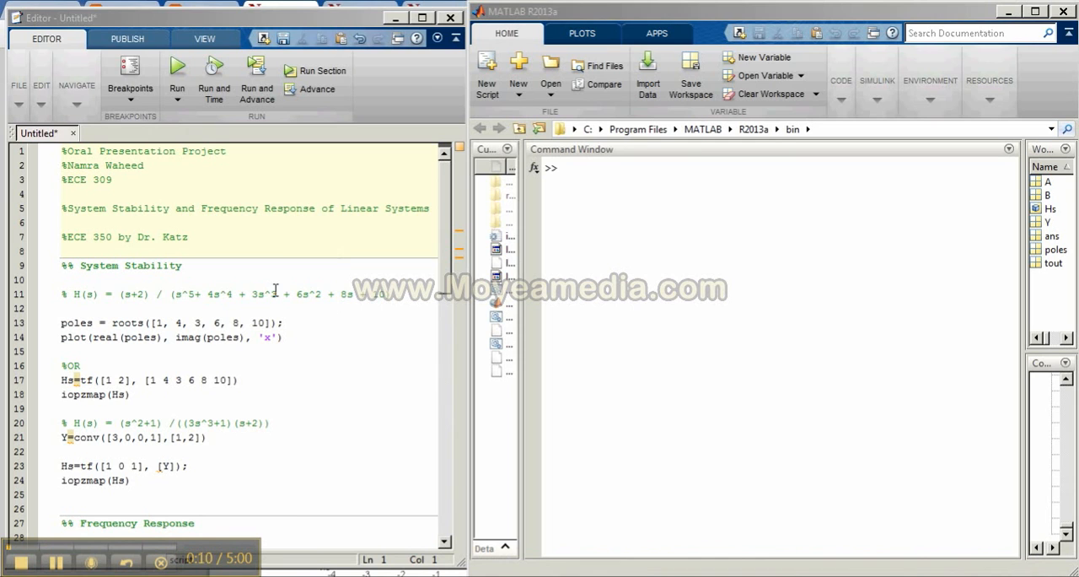
mouse_move(286, 314)
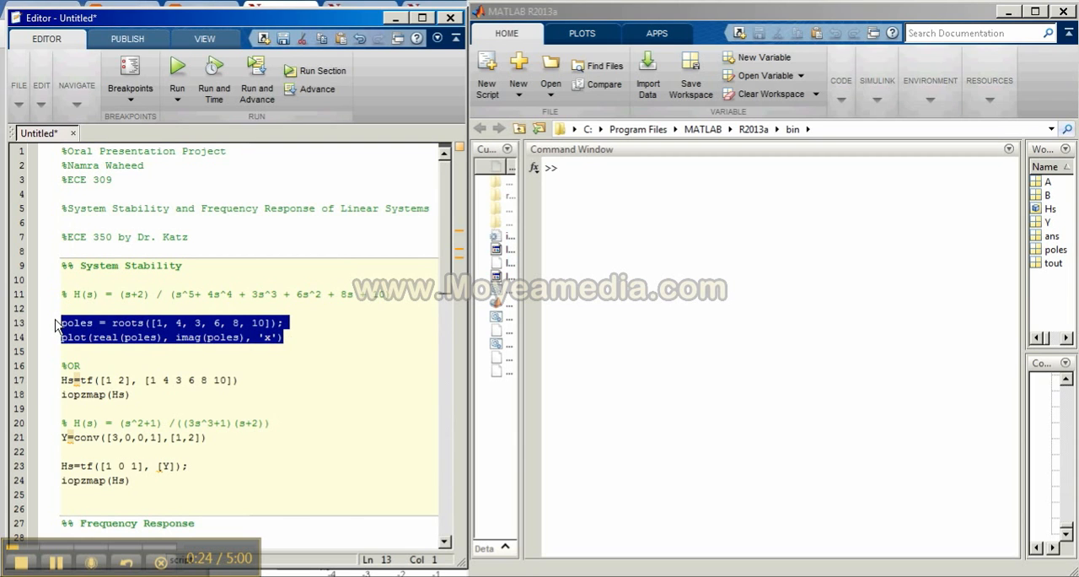
Evaluate the selected pole-plotting lines so the roots appear as x marks
click(573, 177)
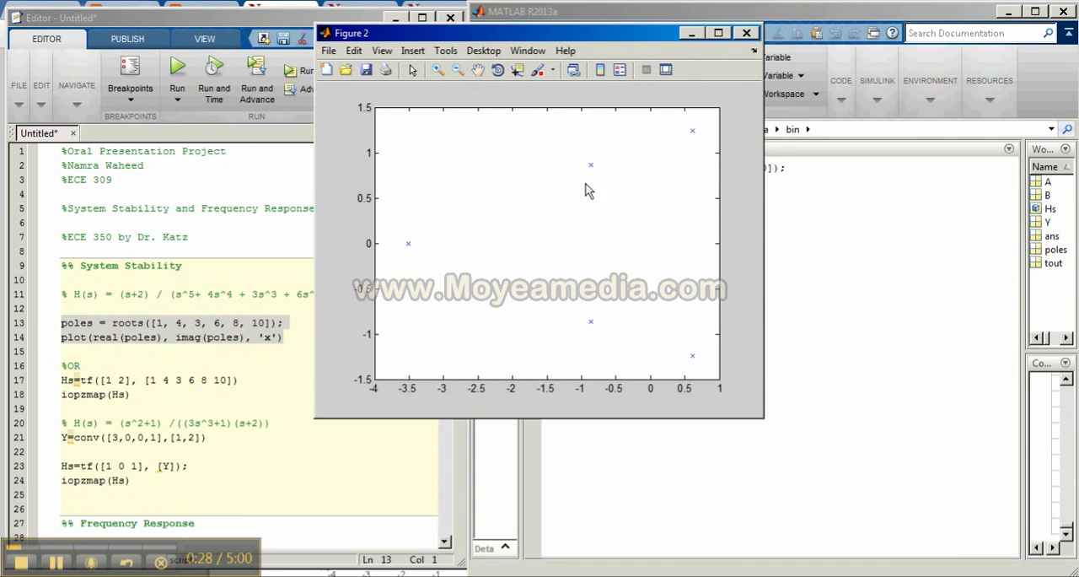
mouse_move(694, 246)
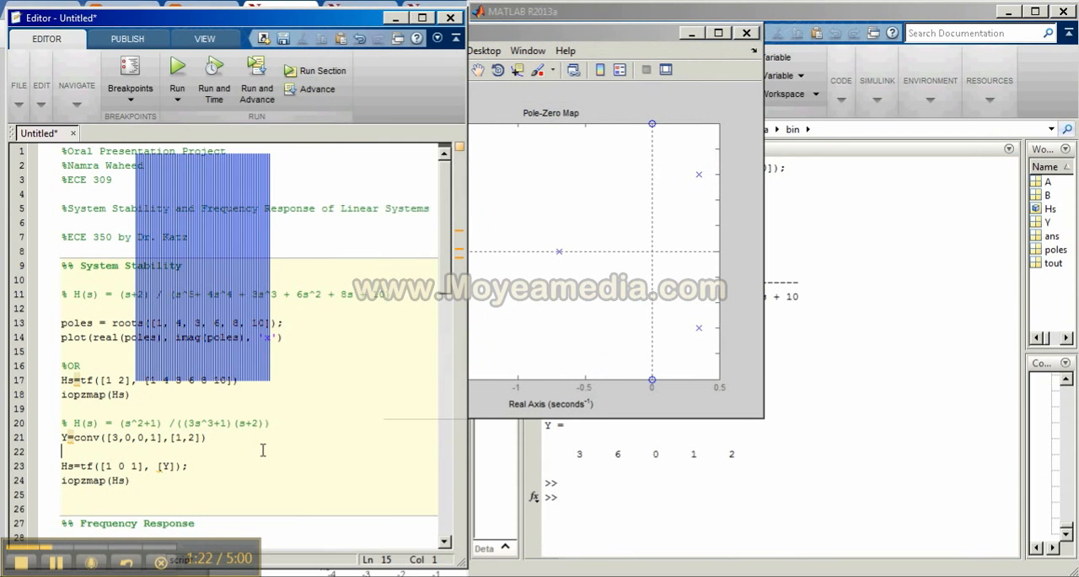
Scroll through the Frequency Response section while its freqs, plot and semilogx lines run
scroll(down, 3)
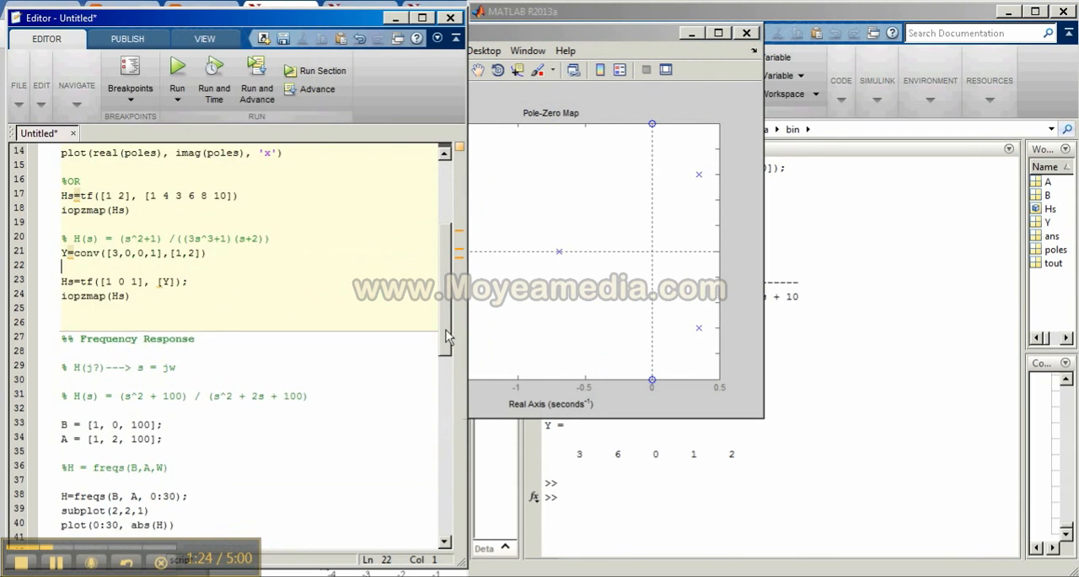
scroll(down, 3)
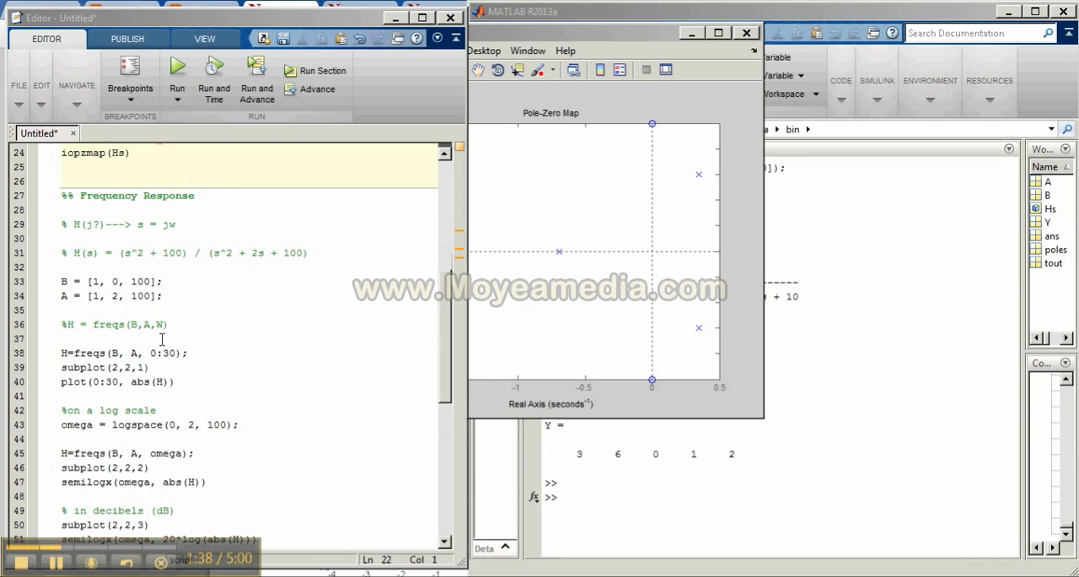
mouse_move(185, 323)
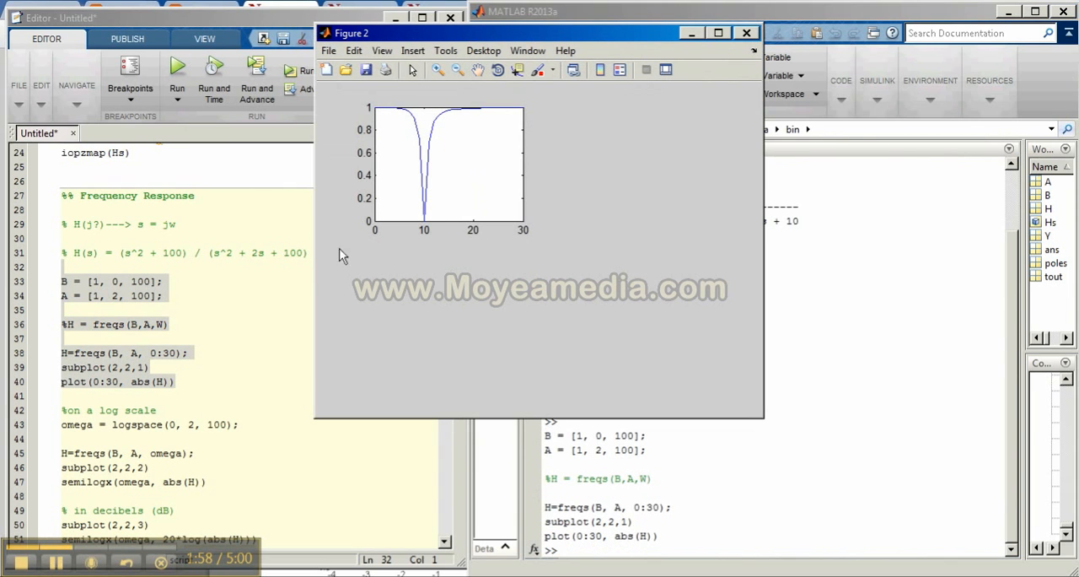
mouse_move(323, 256)
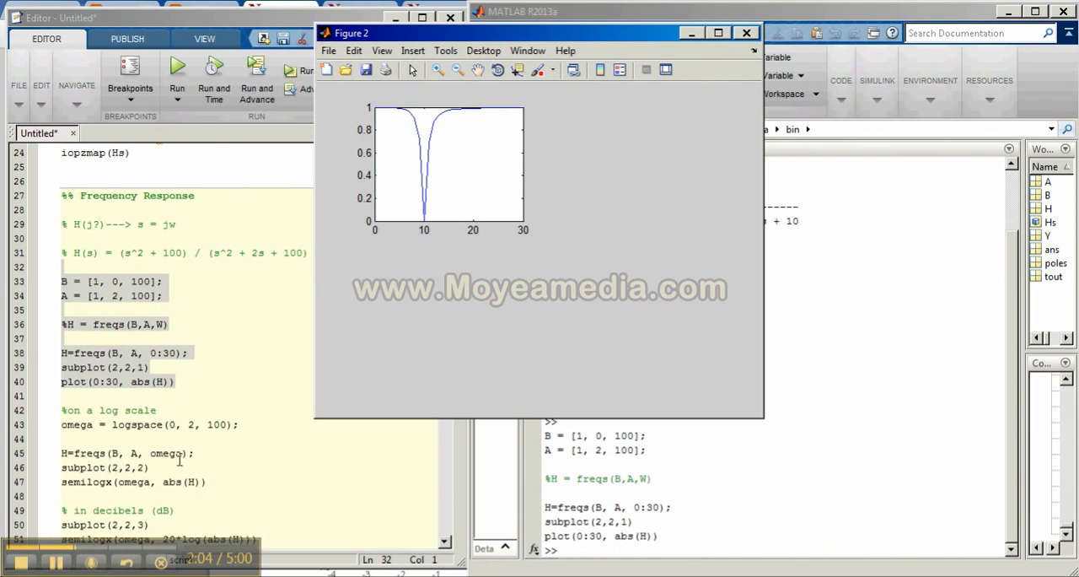
mouse_move(151, 429)
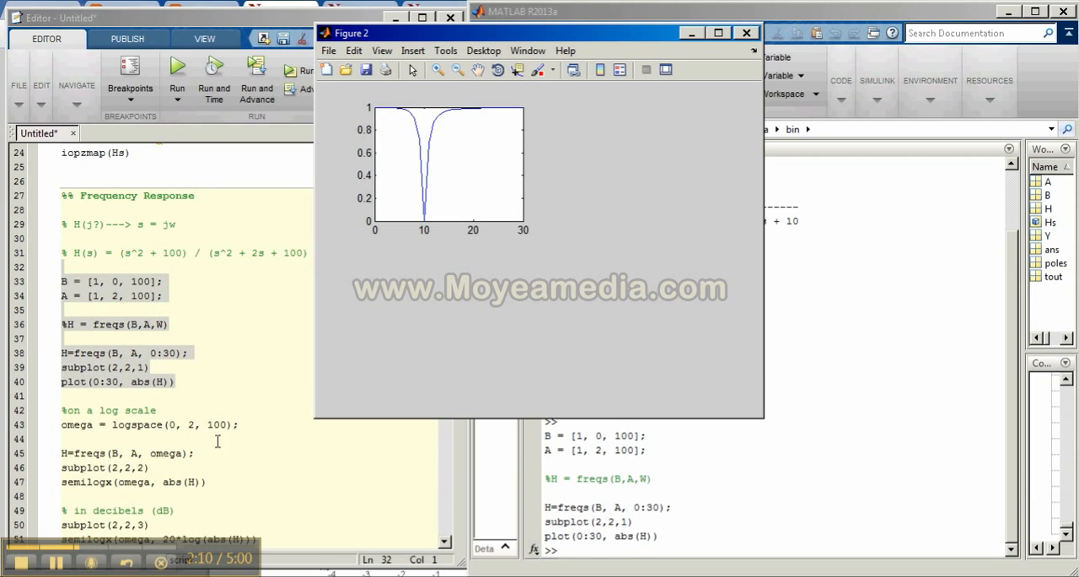
mouse_move(172, 488)
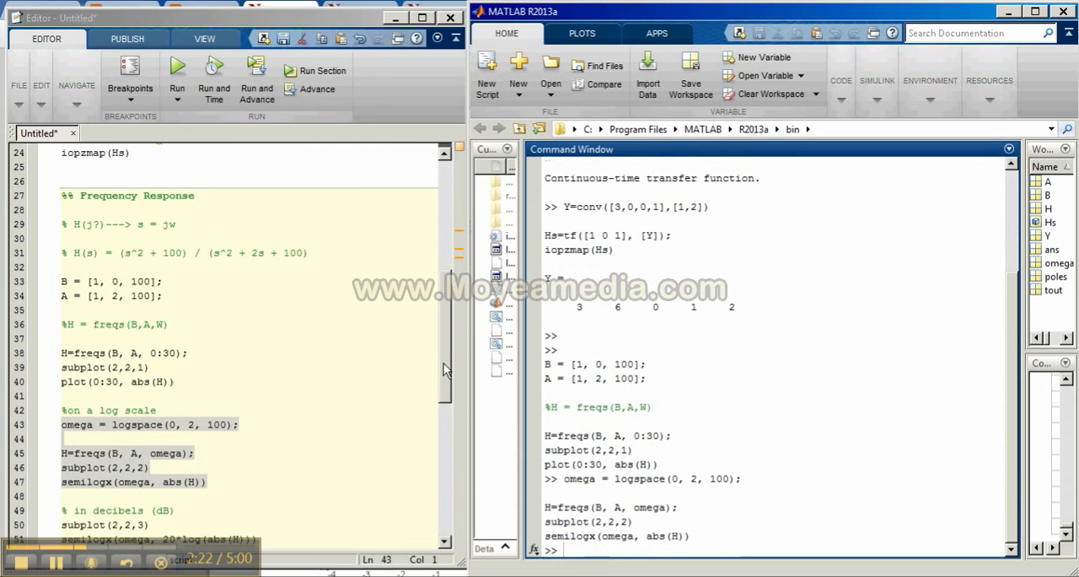
scroll(down, 3)
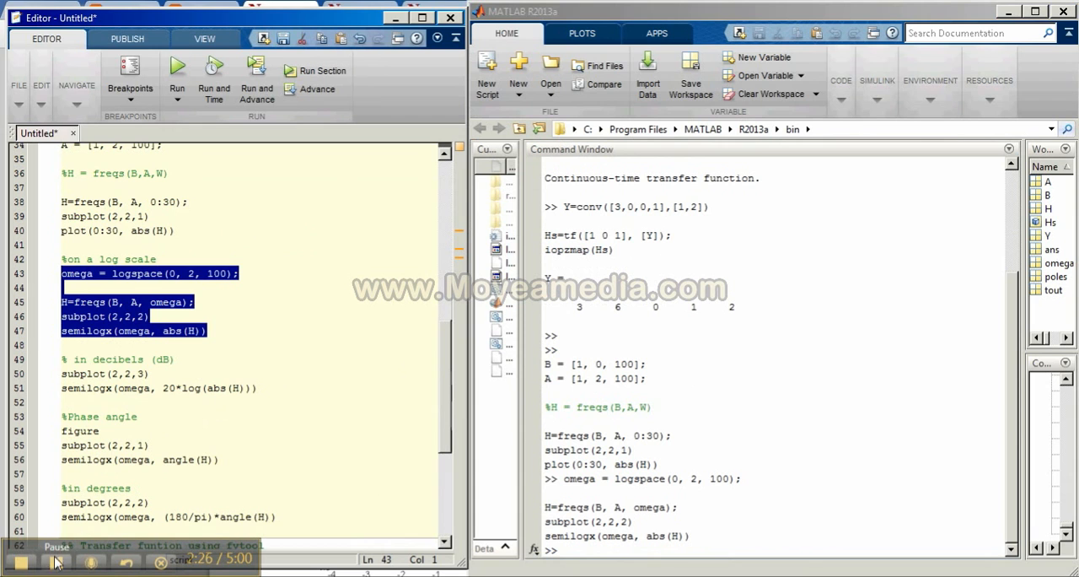
Mark and evaluate the subplot(2,2,3) decibel lines, adding the 20*log magnitude plot to Figure 2
click(259, 387)
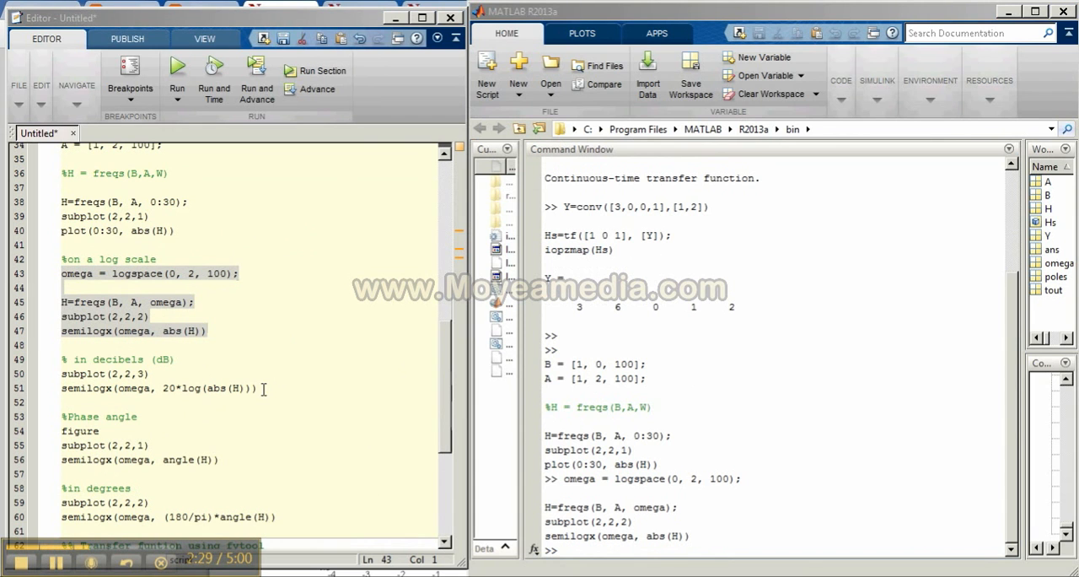
mouse_move(199, 389)
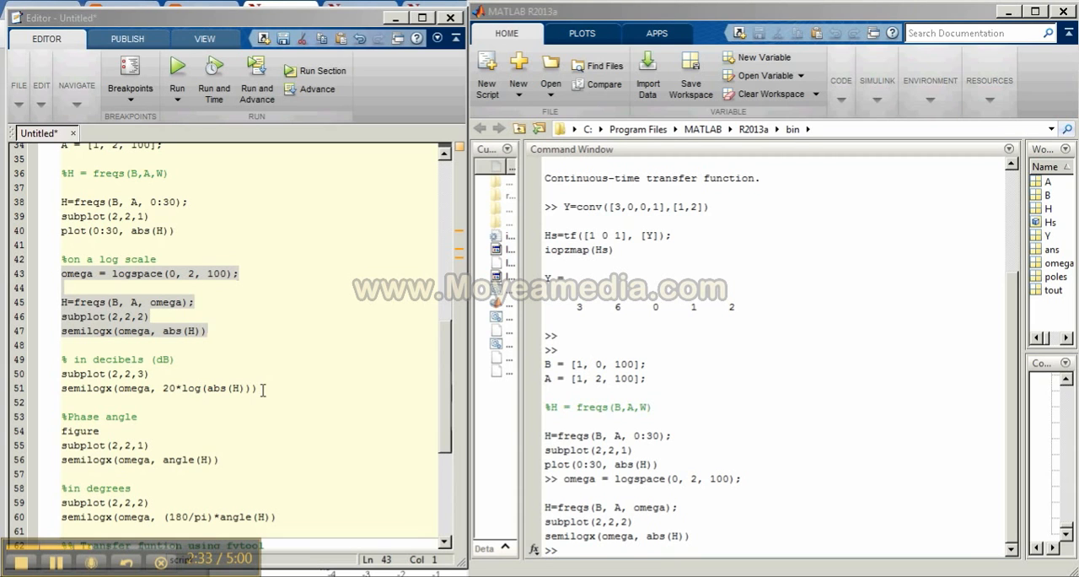
click(241, 387)
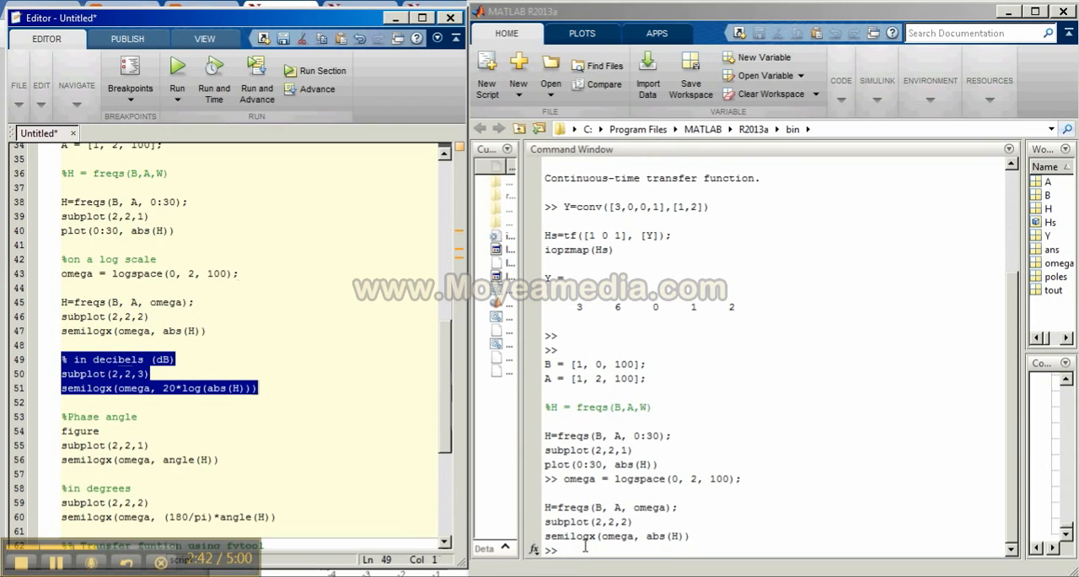
scroll(down, 3)
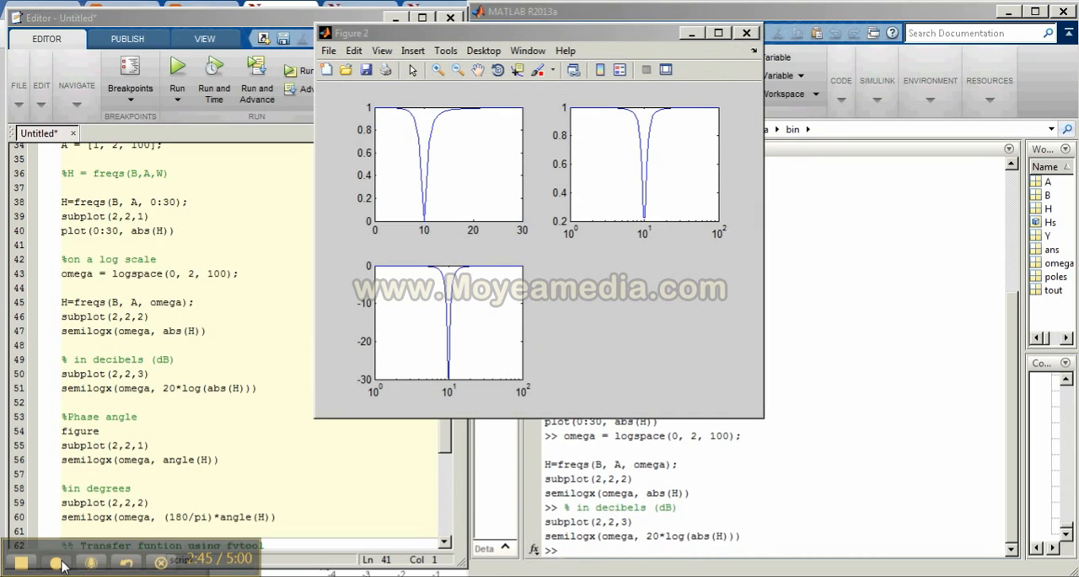
mouse_move(649, 177)
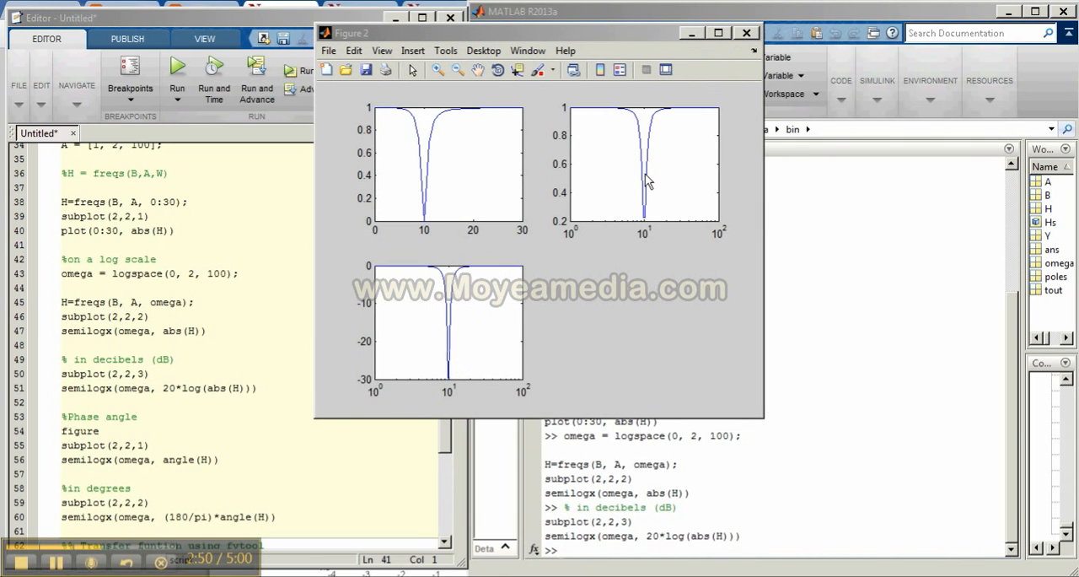
mouse_move(462, 209)
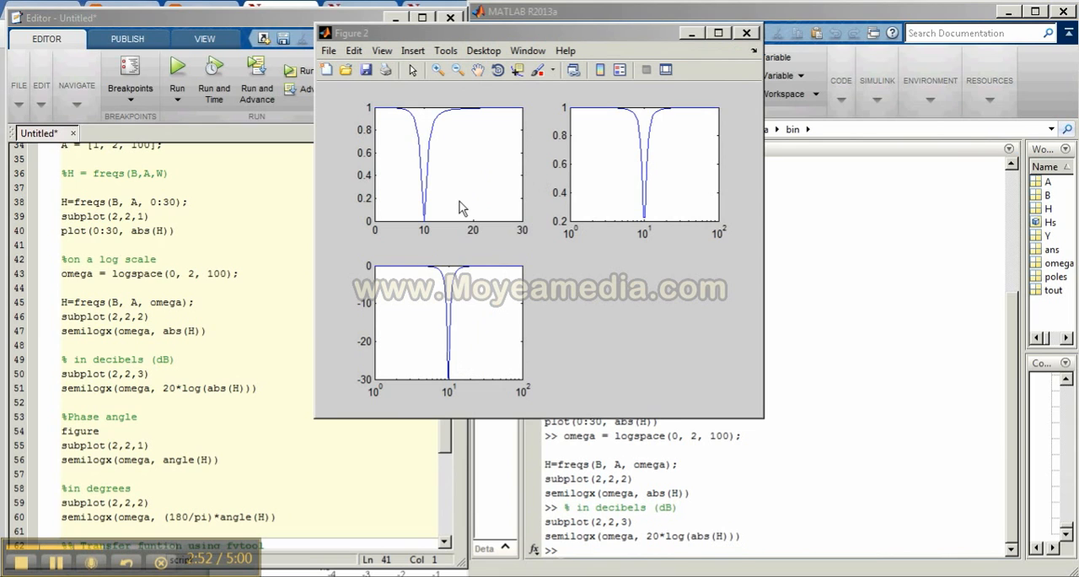
mouse_move(432, 208)
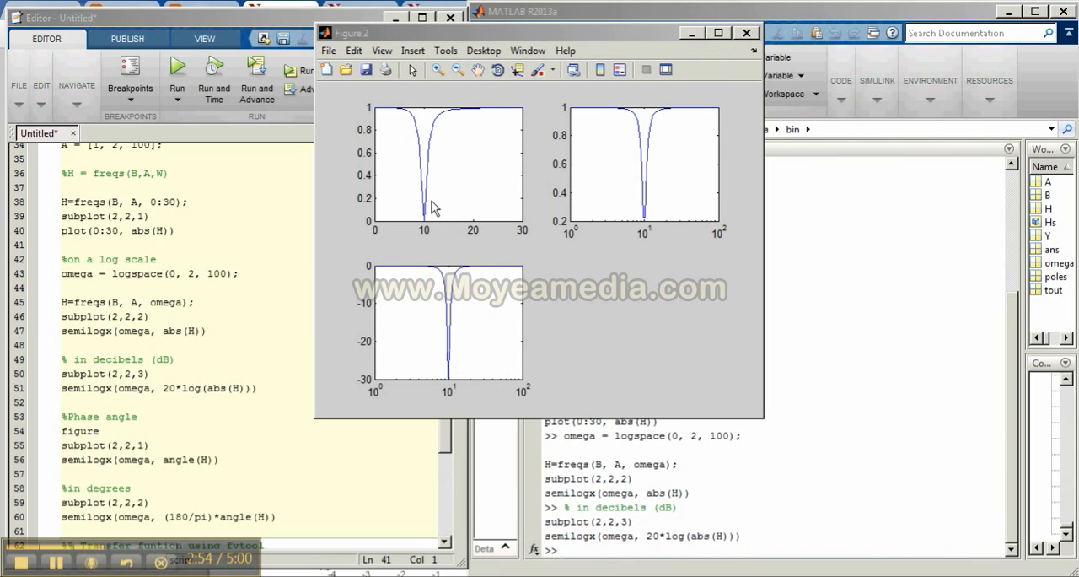
mouse_move(401, 269)
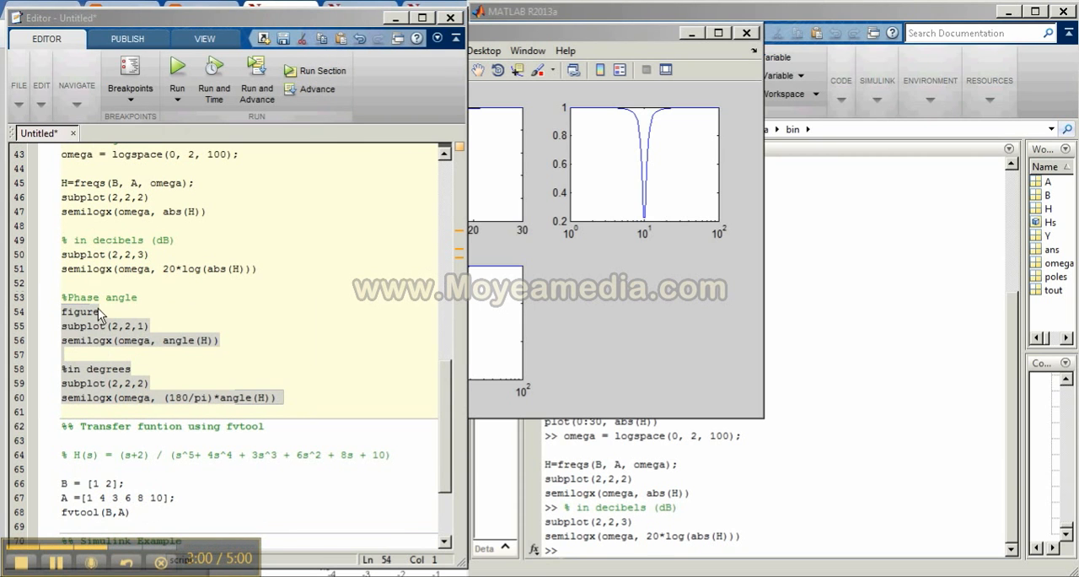
mouse_move(218, 347)
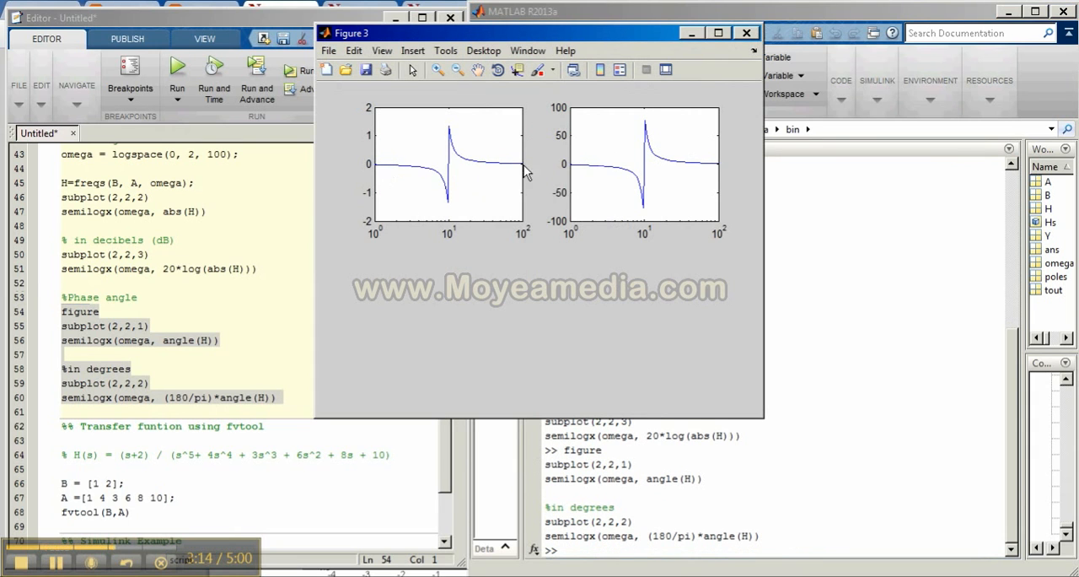
mouse_move(644, 160)
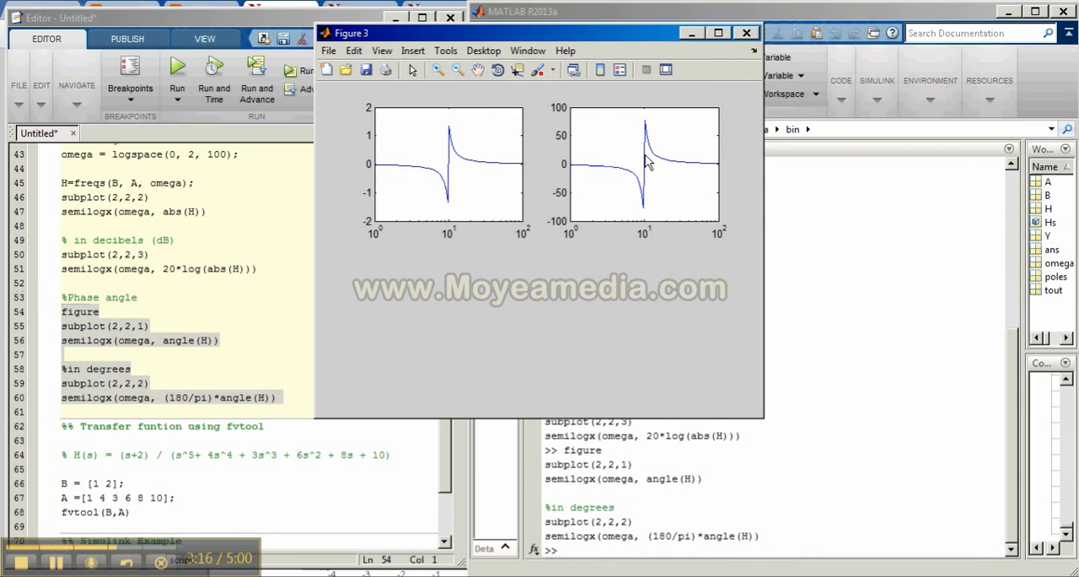
mouse_move(644, 171)
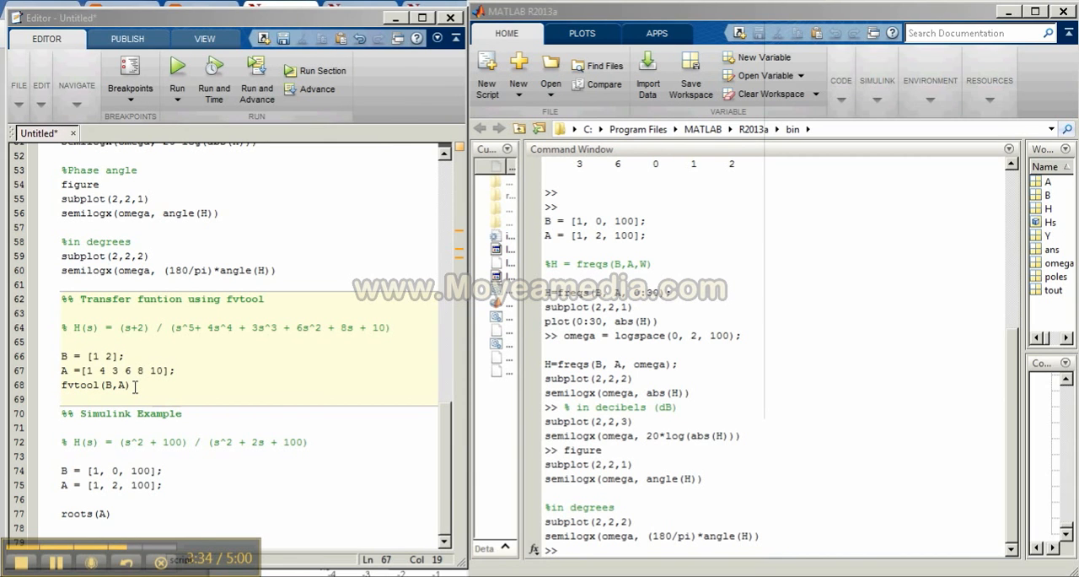
Evaluate B = [1 2], A = [1 4 3 6 8 10] and fvtool(B,A) to launch the Filter Visualization Tool
drag(143, 384, 59, 354)
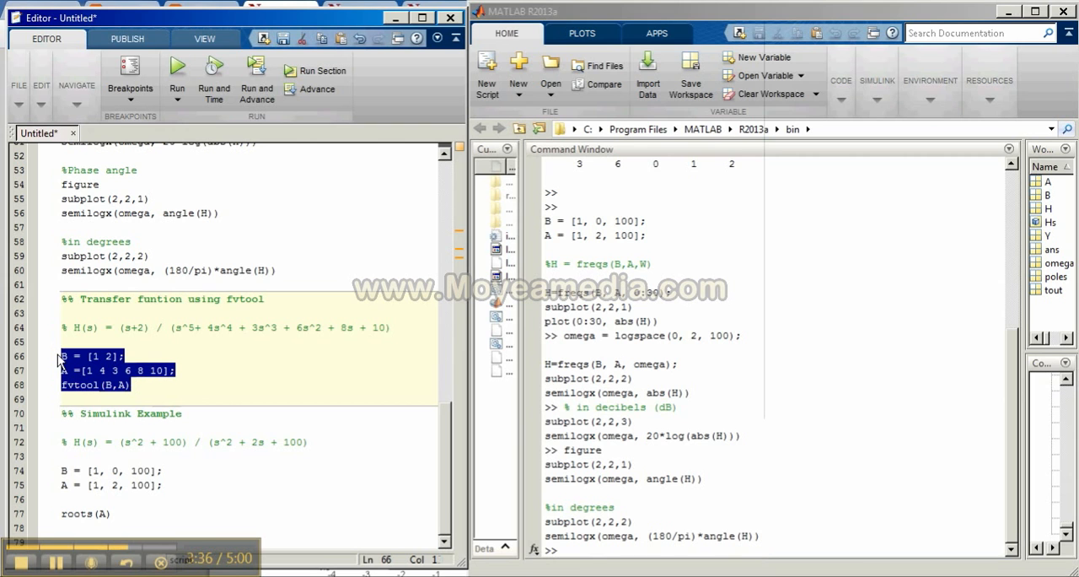
click(599, 550)
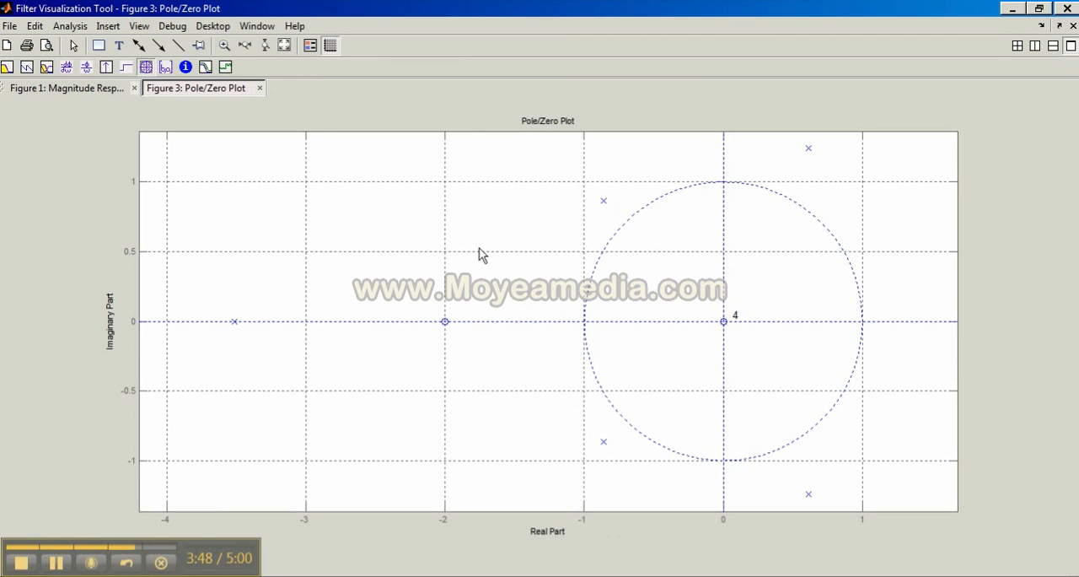
mouse_move(145, 67)
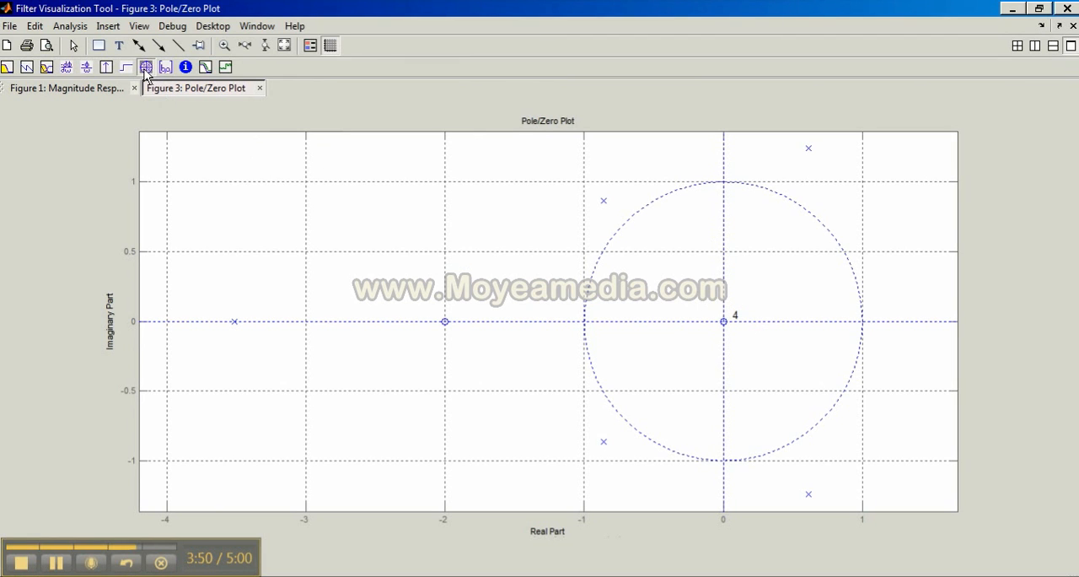
mouse_move(812, 276)
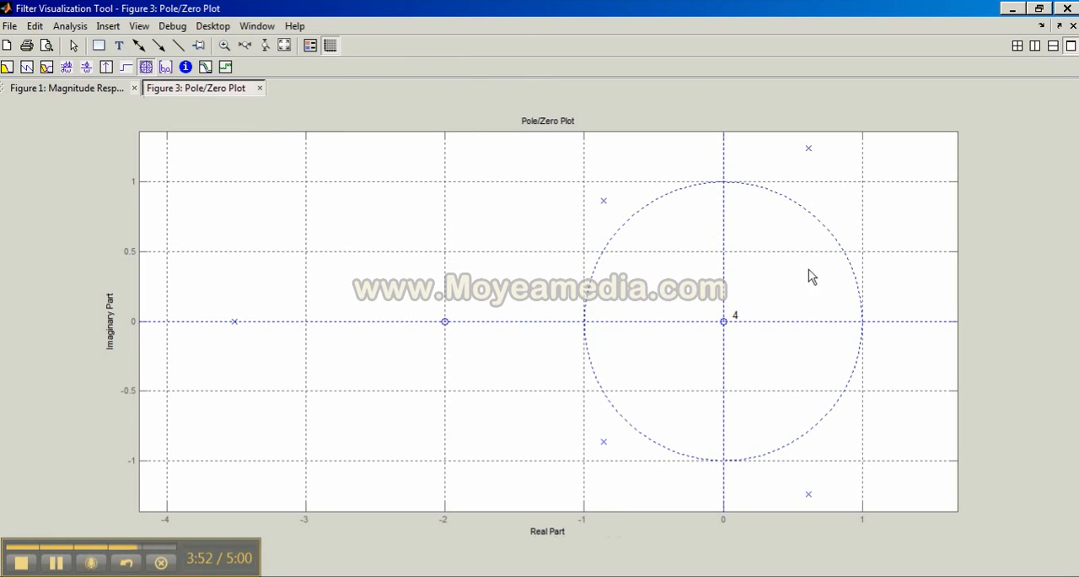
mouse_move(810, 447)
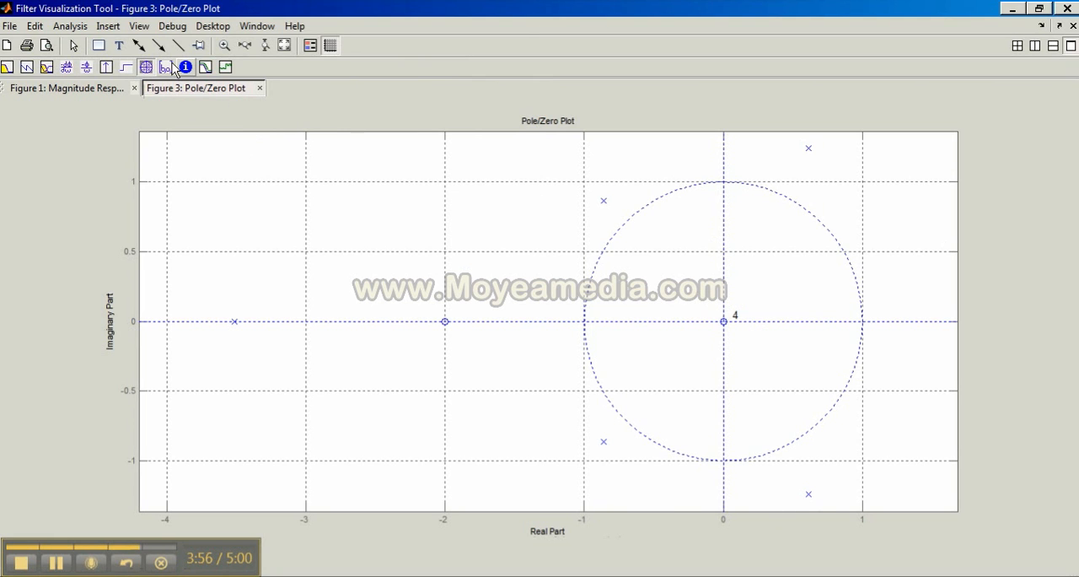
View the filter's structure/stability information and its numerator and denominator coefficients
click(185, 67)
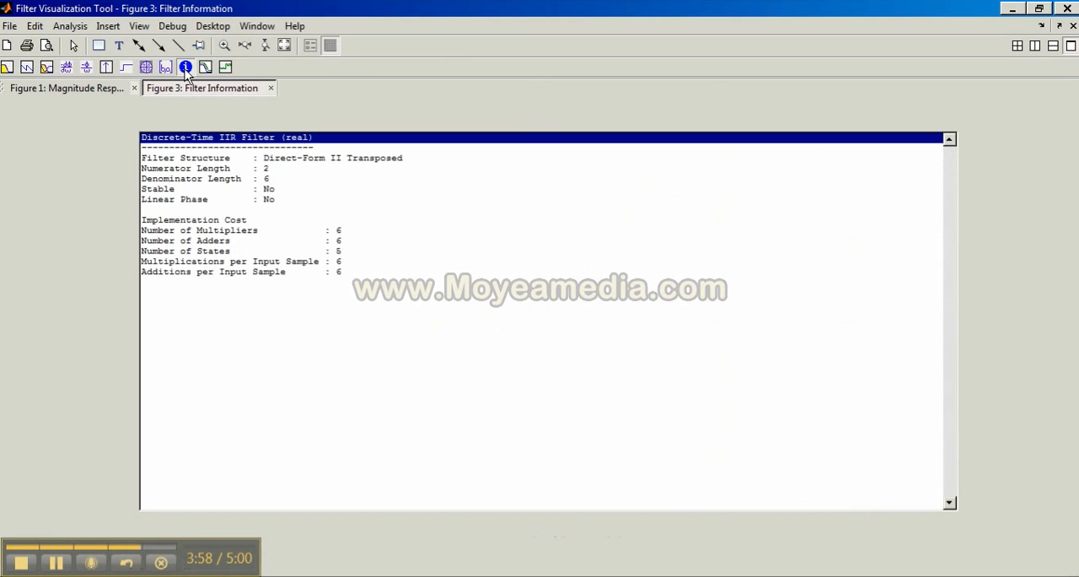
mouse_move(172, 188)
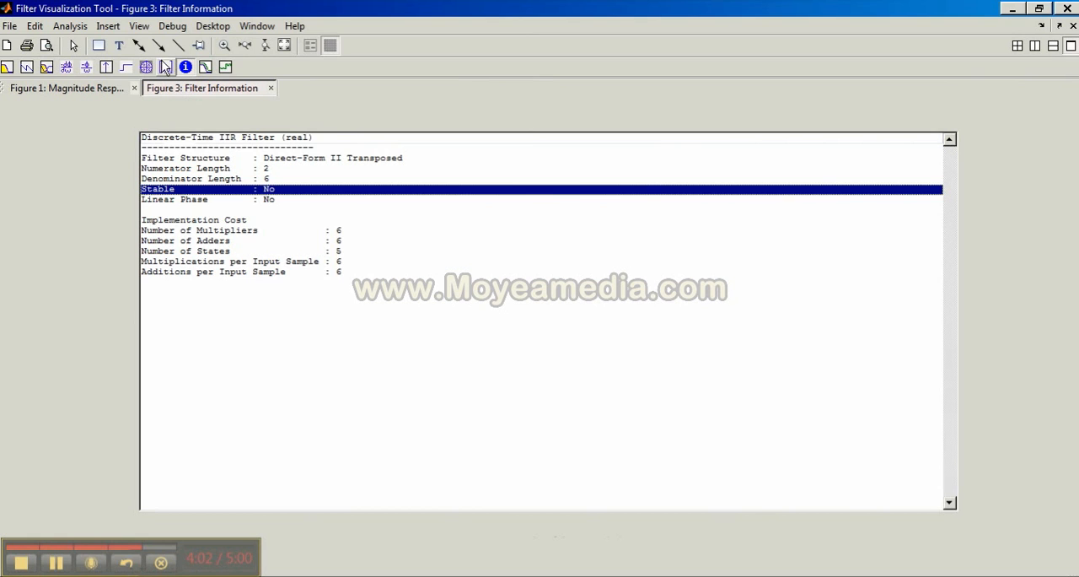
click(166, 67)
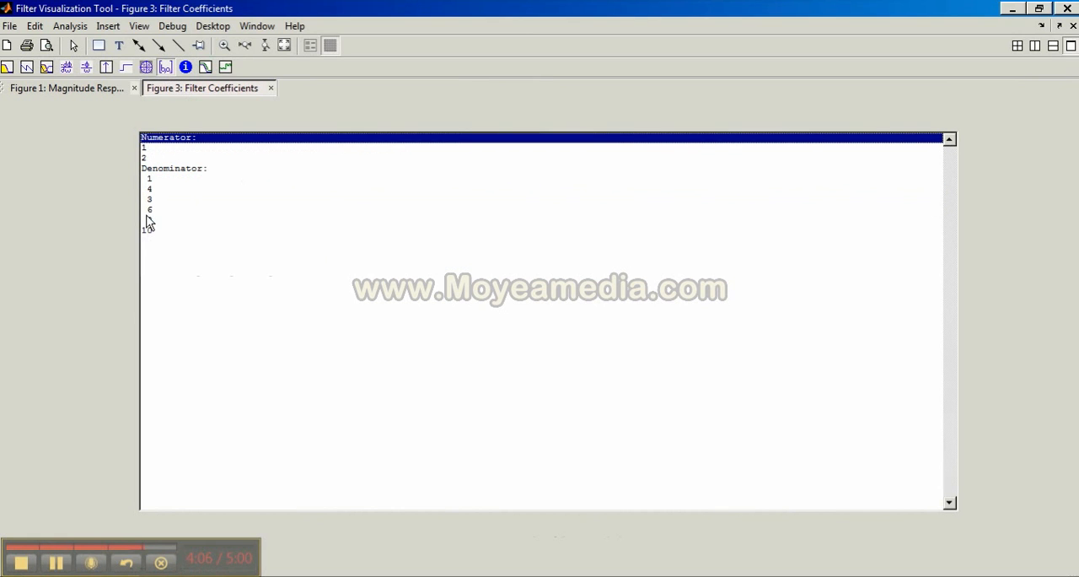
click(149, 209)
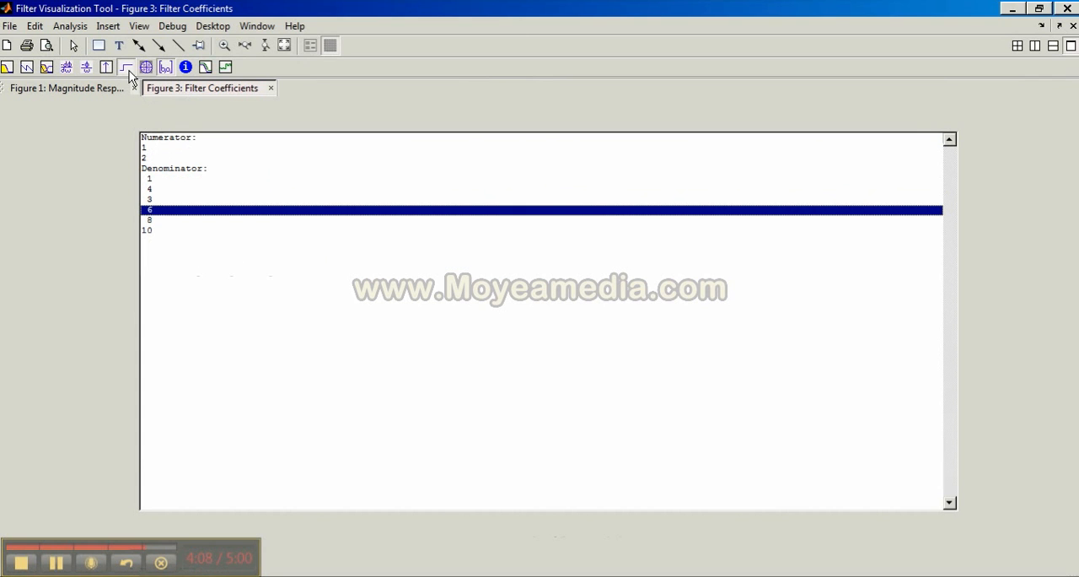
Show the step response, then the combined magnitude and phase response plot
click(106, 67)
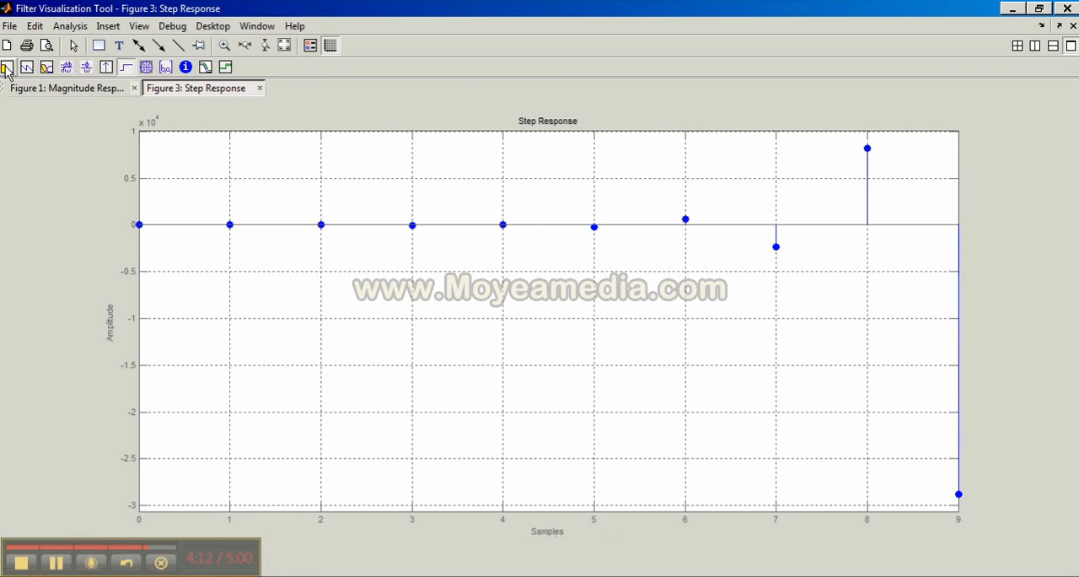
click(27, 68)
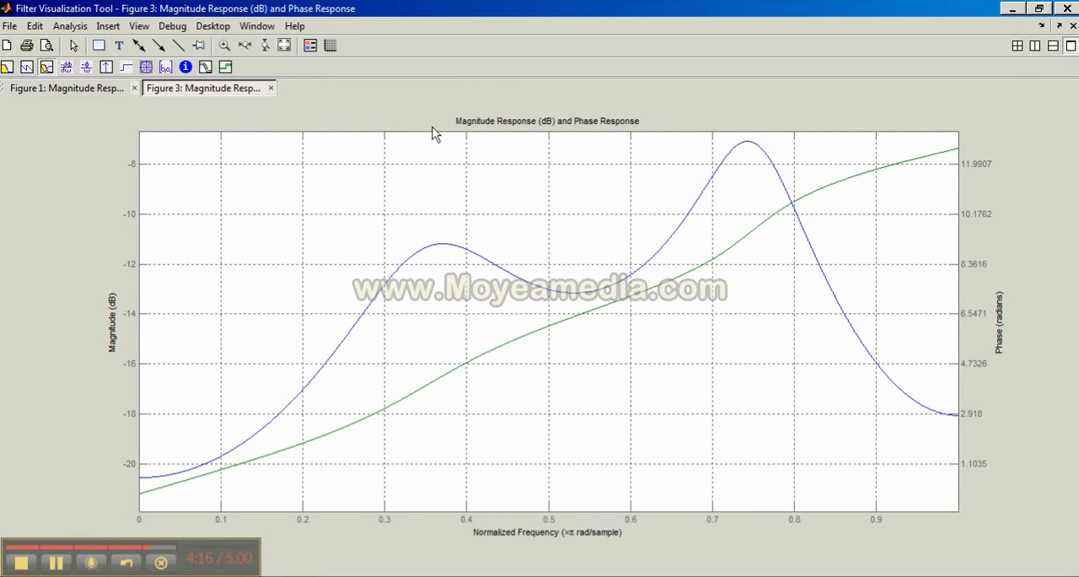
mouse_move(114, 327)
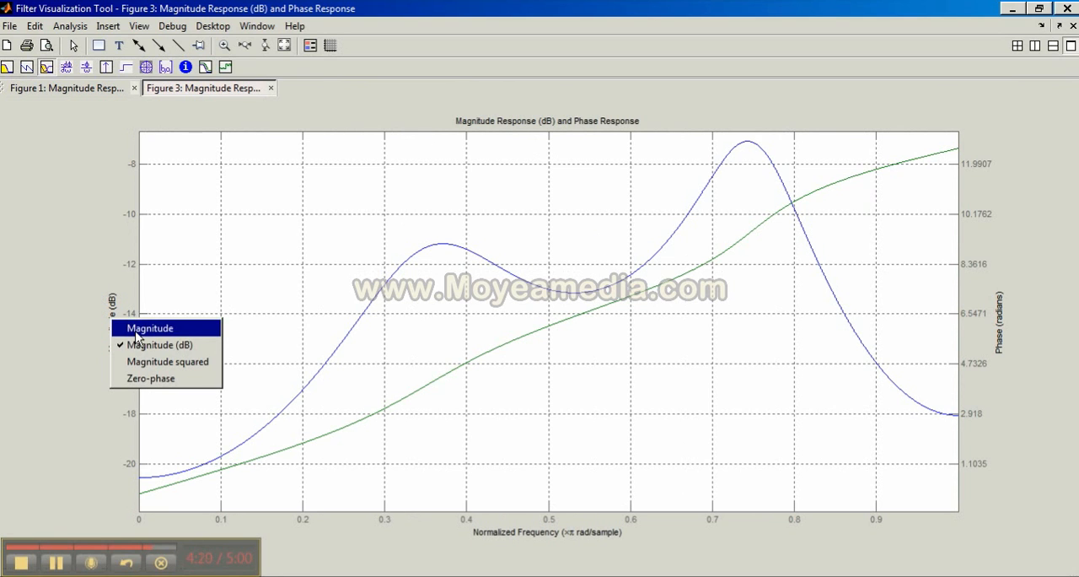
mouse_move(59, 377)
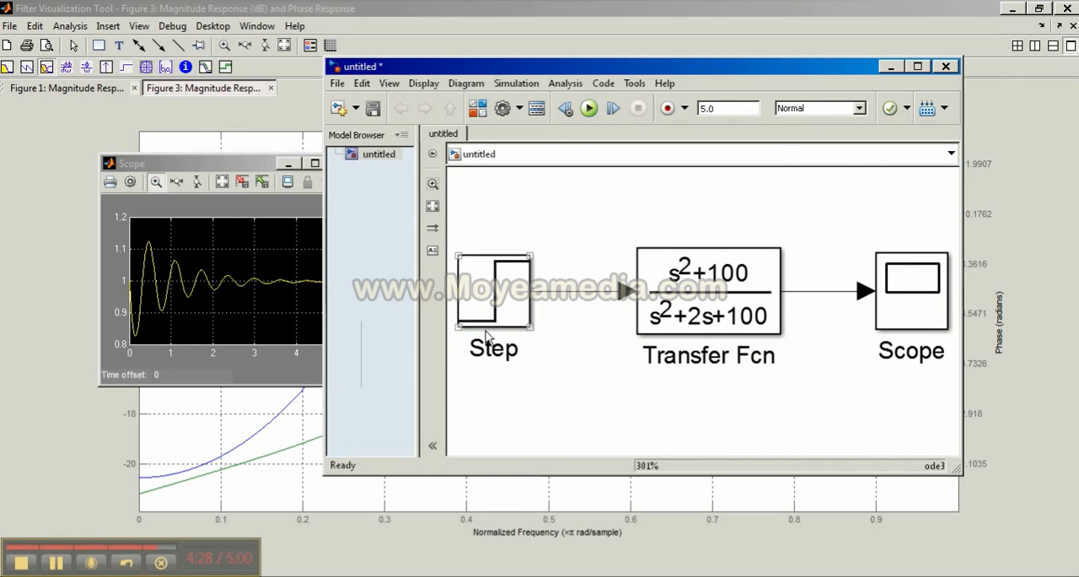
Inspect the Step source and (s²+100)/(s²+2s+100) Transfer Fcn blocks in the Simulink model
click(910, 290)
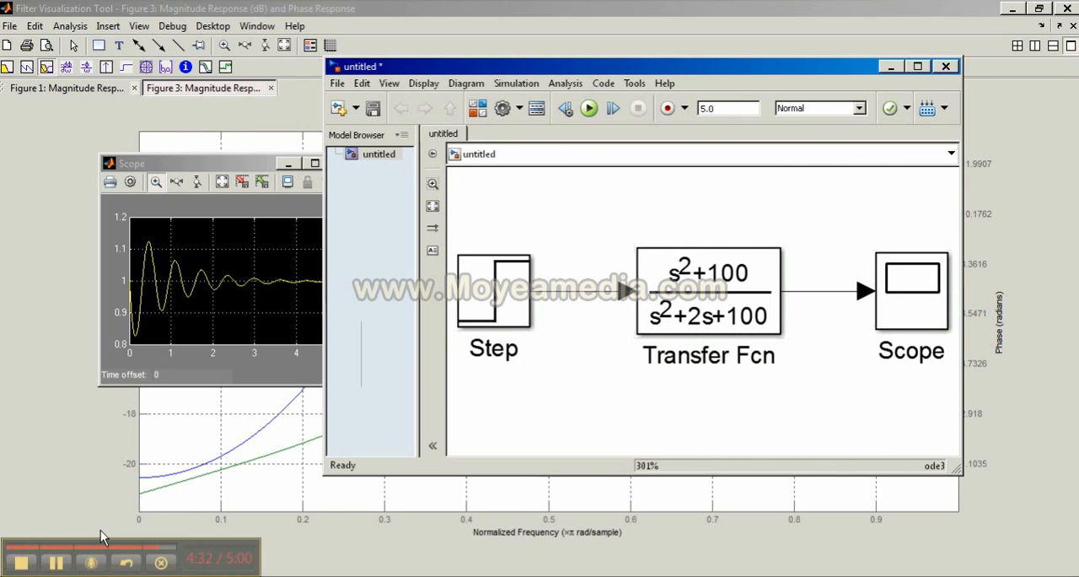
click(708, 290)
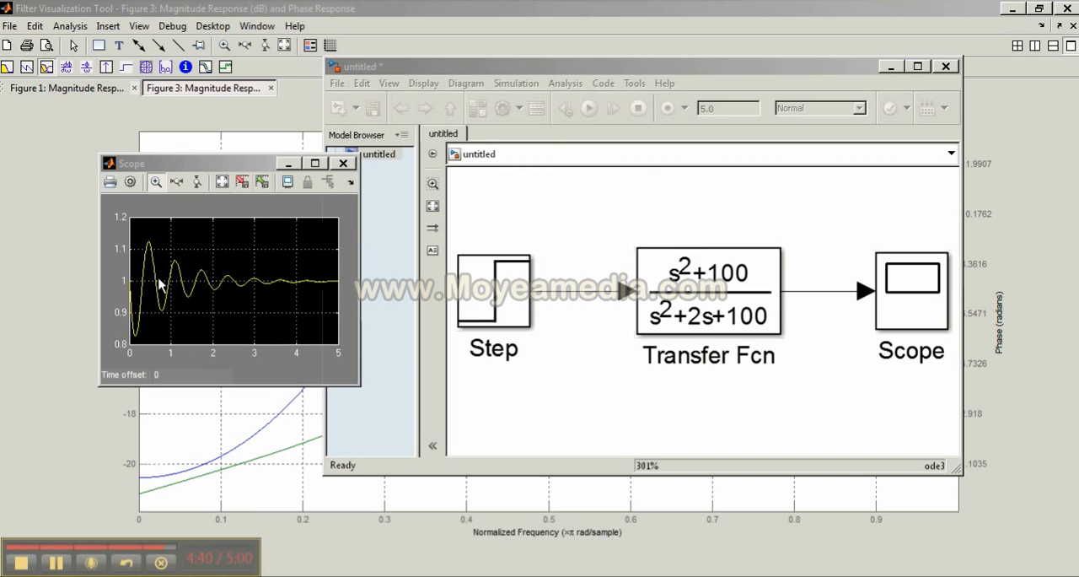
mouse_move(340, 290)
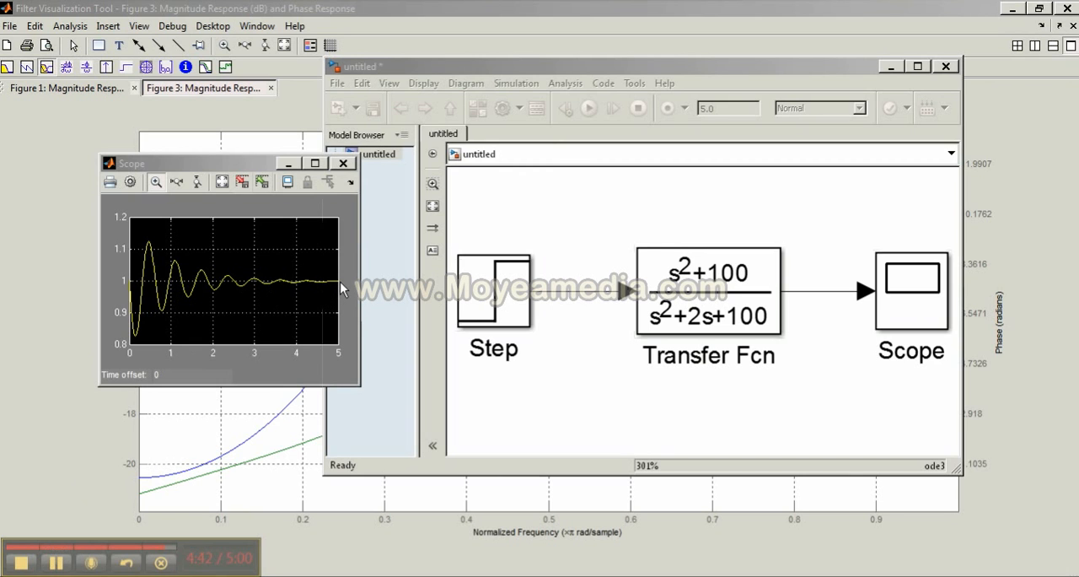
click(707, 290)
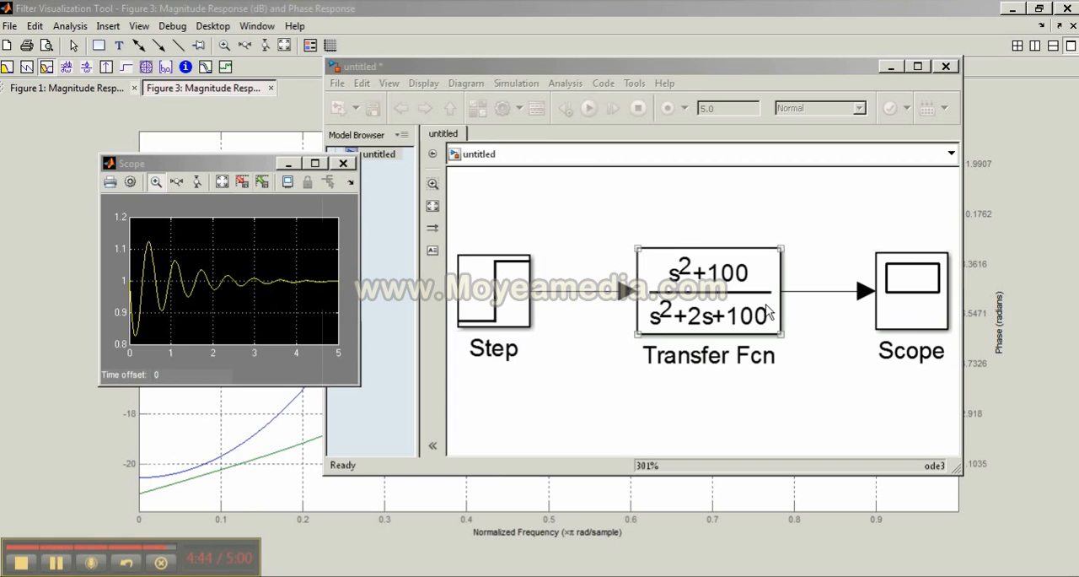
mouse_move(711, 322)
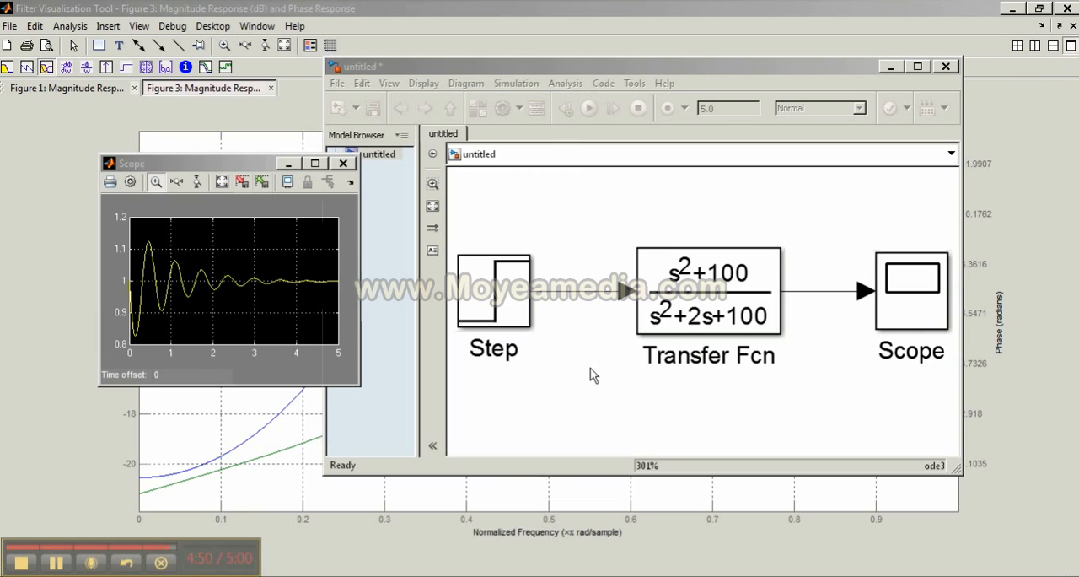
mouse_move(401, 305)
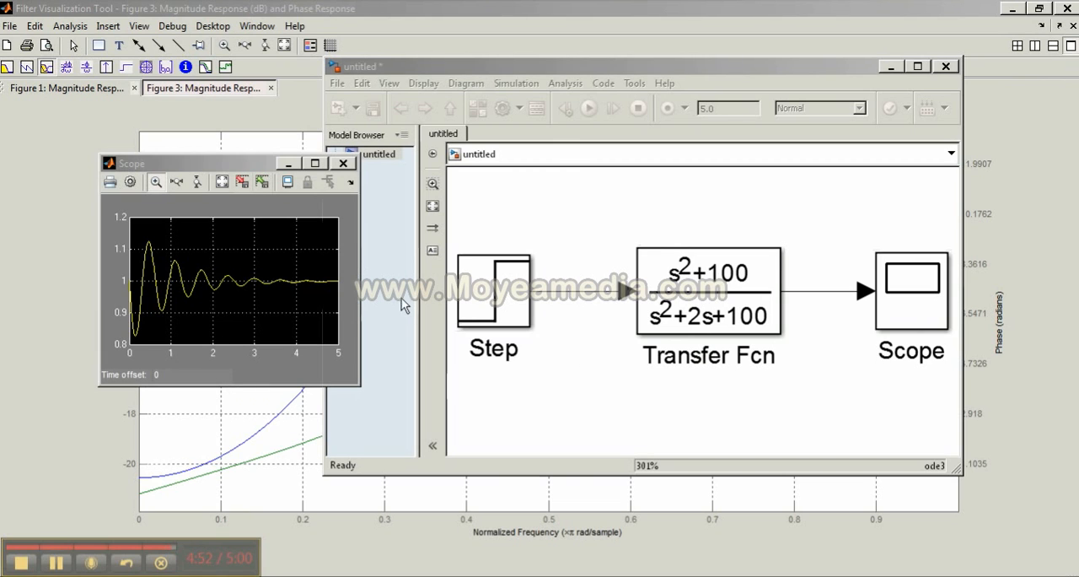